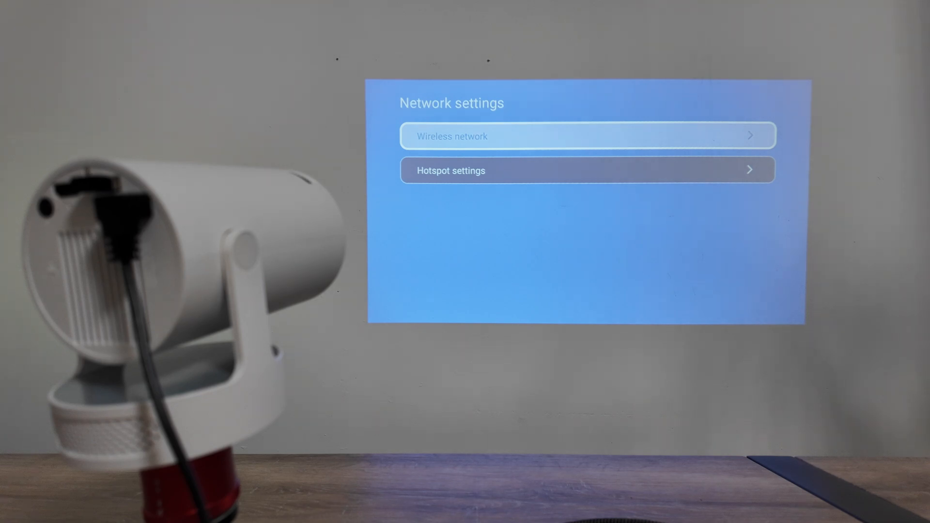
Step: Enter the Wireless network options from the Network settings screen
left_click(588, 136)
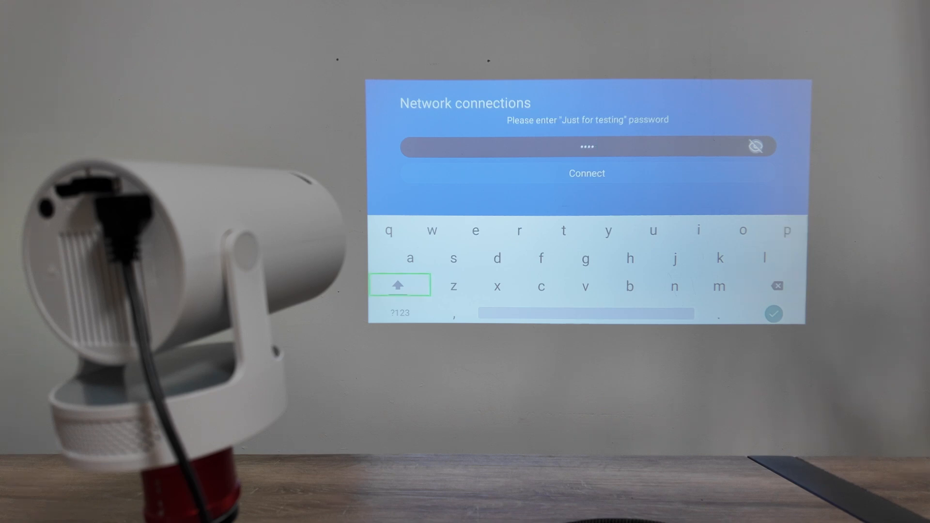
left_click(398, 284)
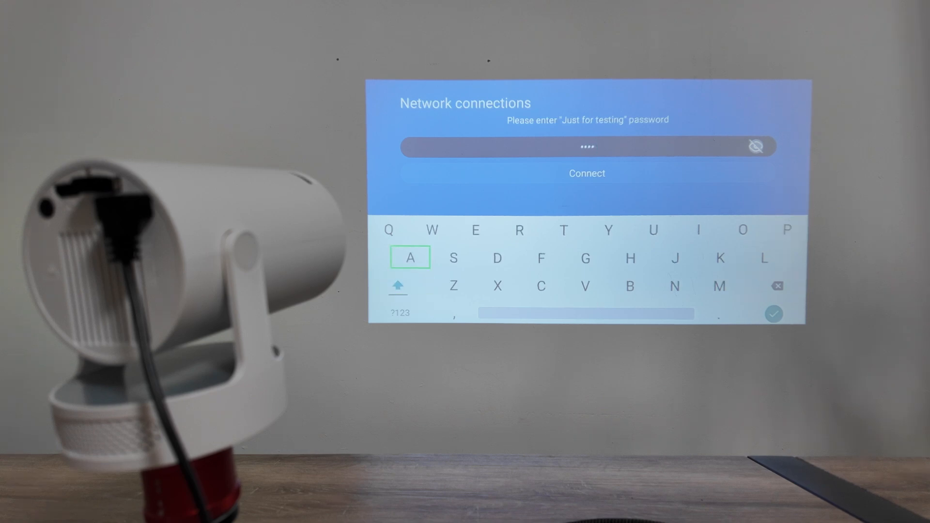
left_click(789, 229)
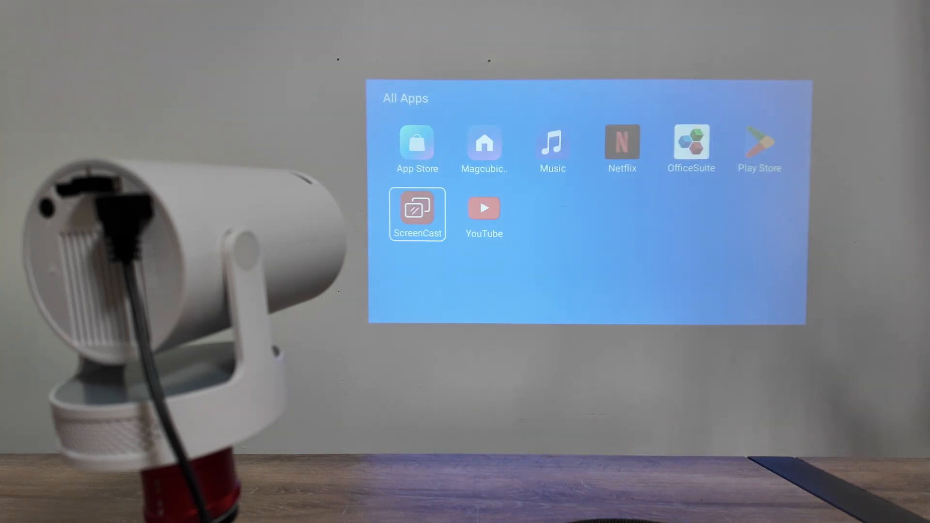
Step: Launch ScreenCast and browse the Miracast, AirPlay and Android Wired casting guides
left_click(417, 215)
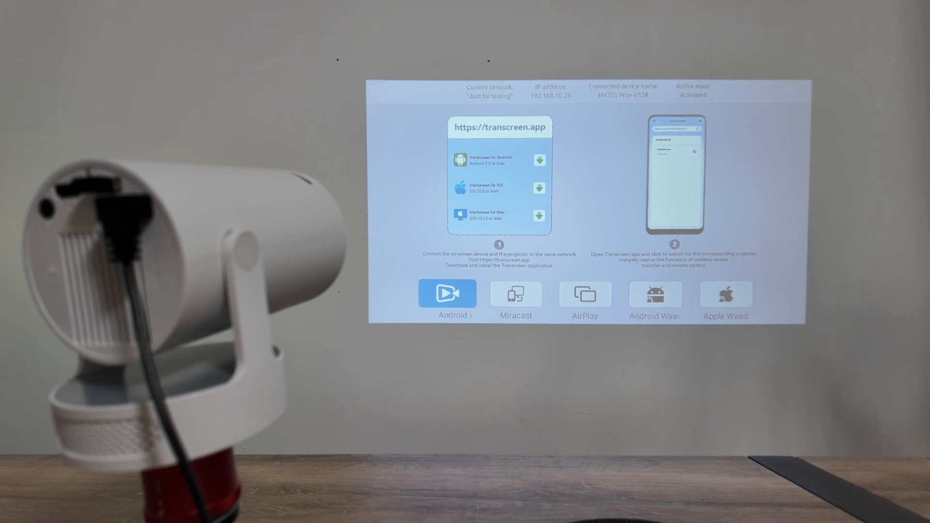
left_click(516, 294)
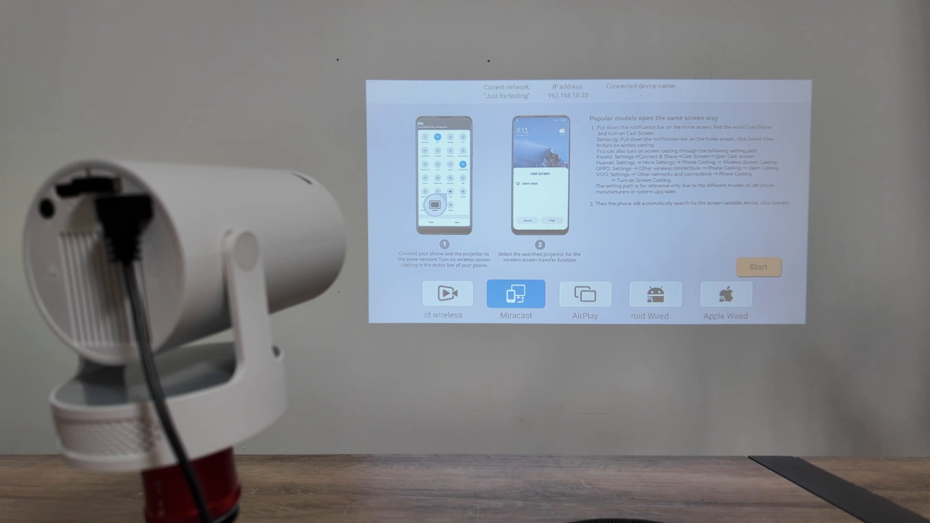
left_click(585, 295)
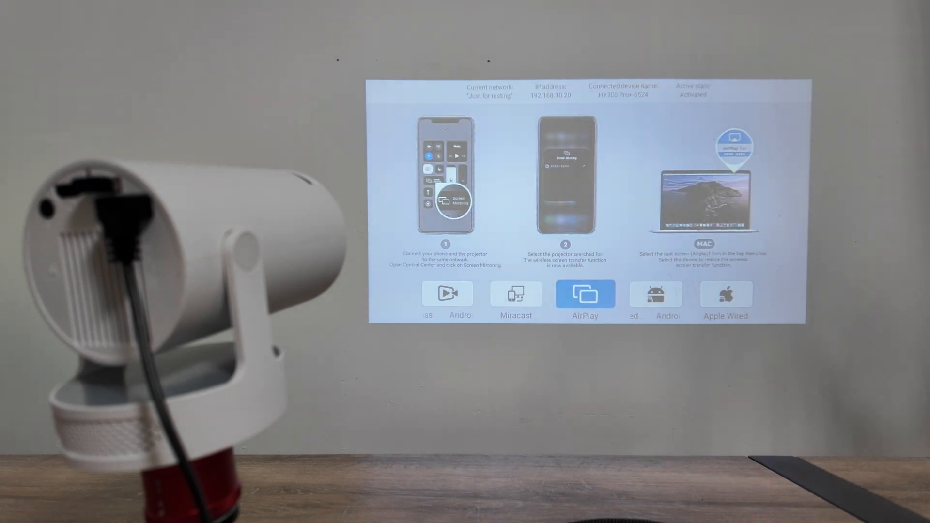
left_click(656, 295)
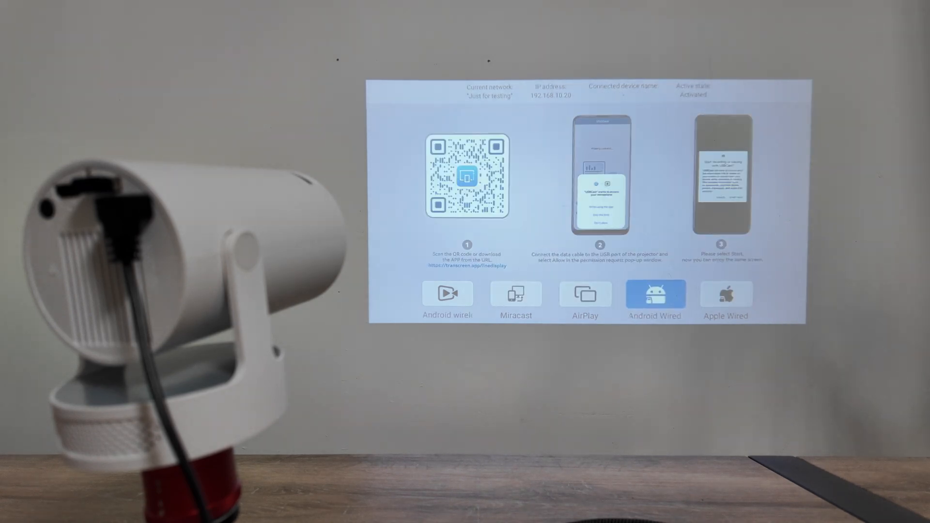
left_click(515, 294)
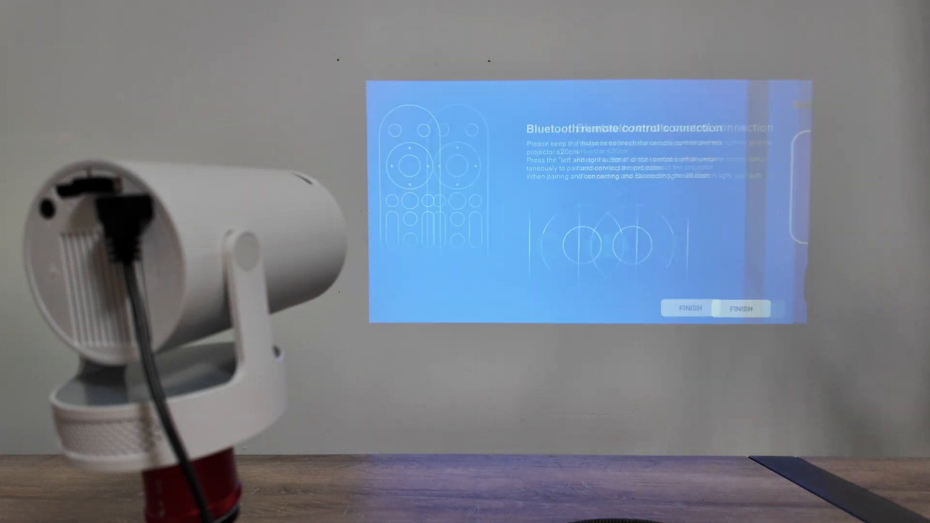
Step: Dismiss the remote pairing screen and return to the Magcubic home screen
left_click(741, 308)
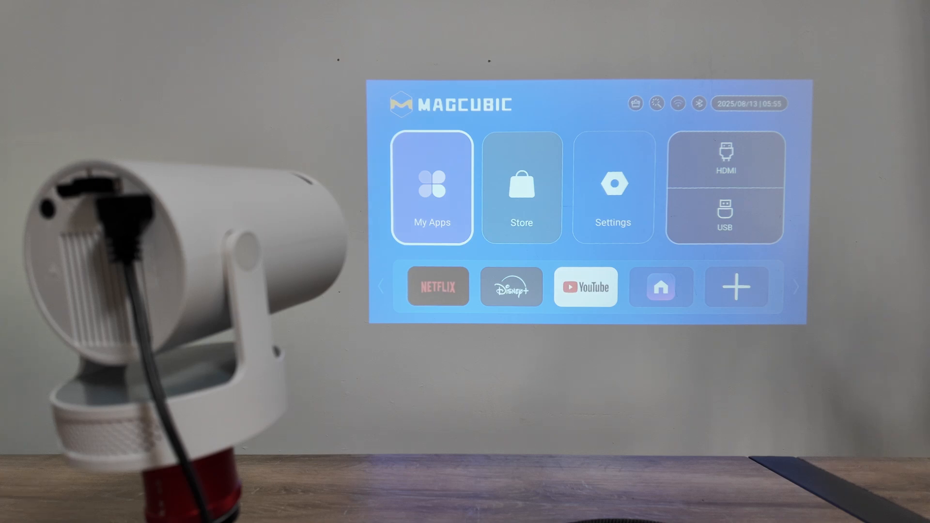